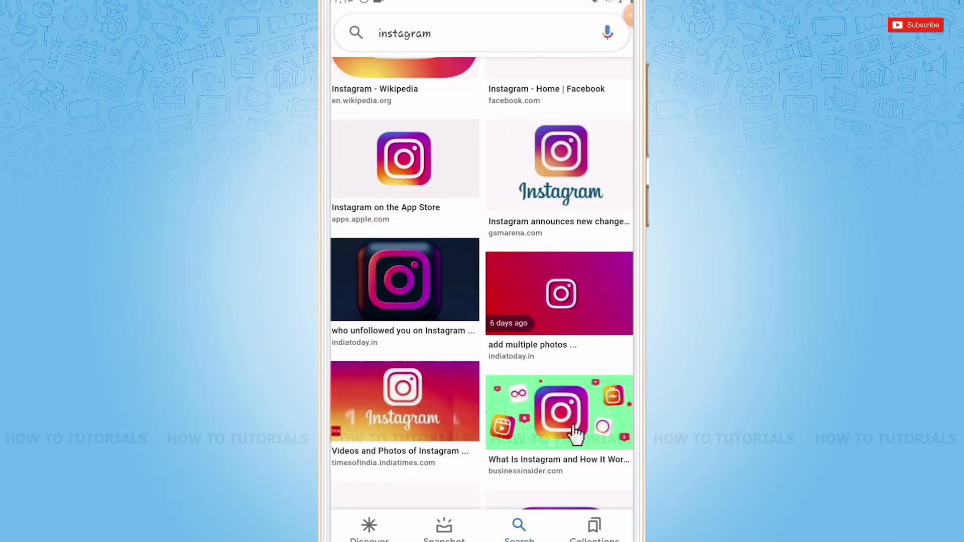
Scroll the home feed, then switch to the account's own profile page from the bottom bar
{"action": "scroll", "scroll_direction": "down", "scroll_amount": 3}
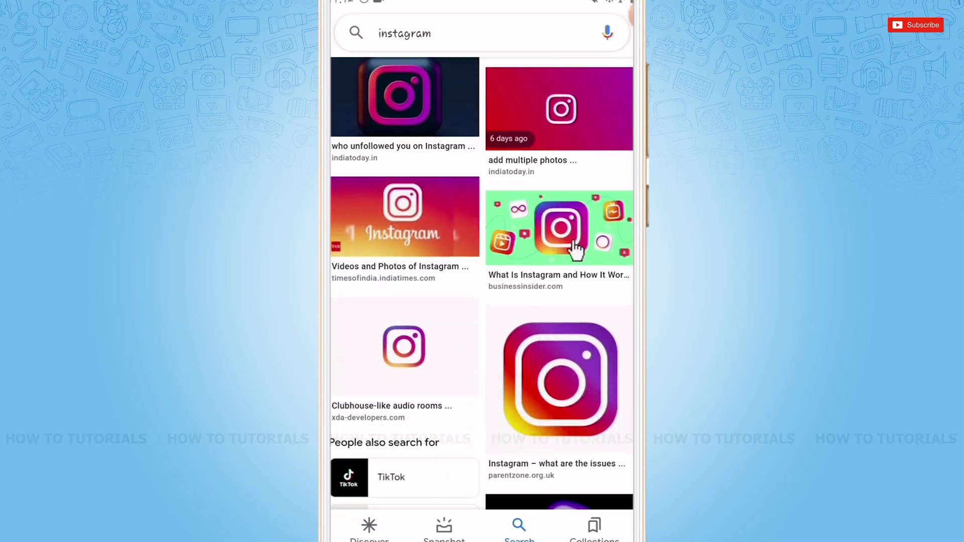
{"action": "scroll", "scroll_direction": "down", "scroll_amount": 3}
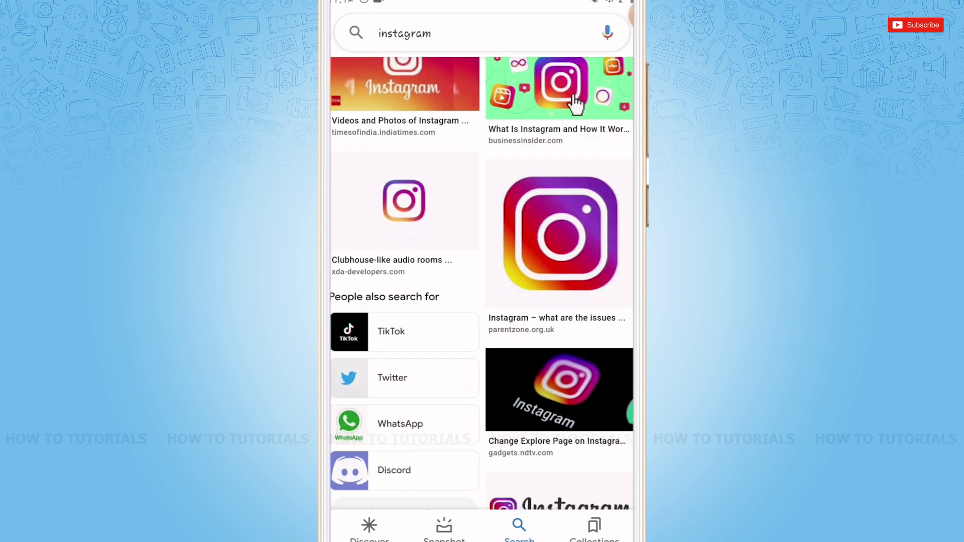
{"action": "scroll", "scroll_direction": "down", "scroll_amount": 3}
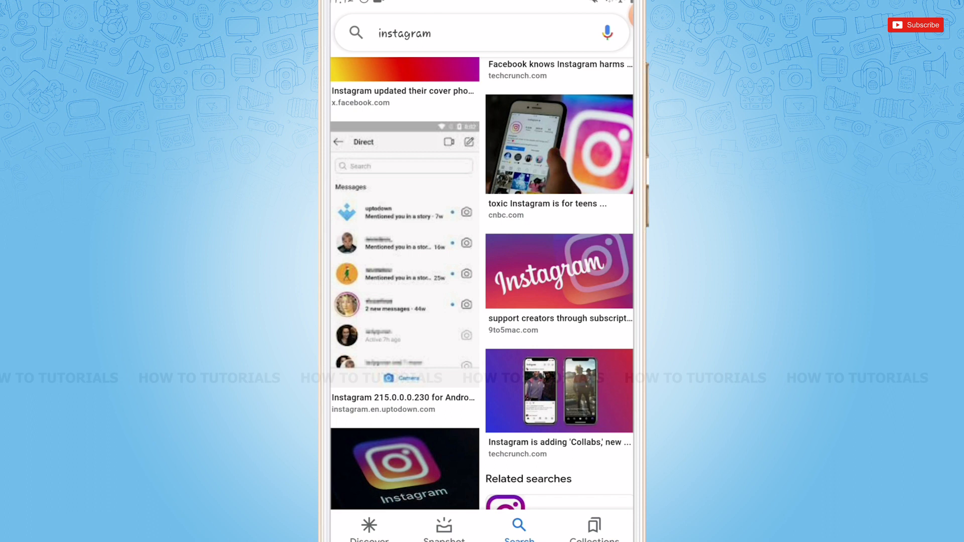
{"action": "scroll", "scroll_direction": "down", "scroll_amount": 3}
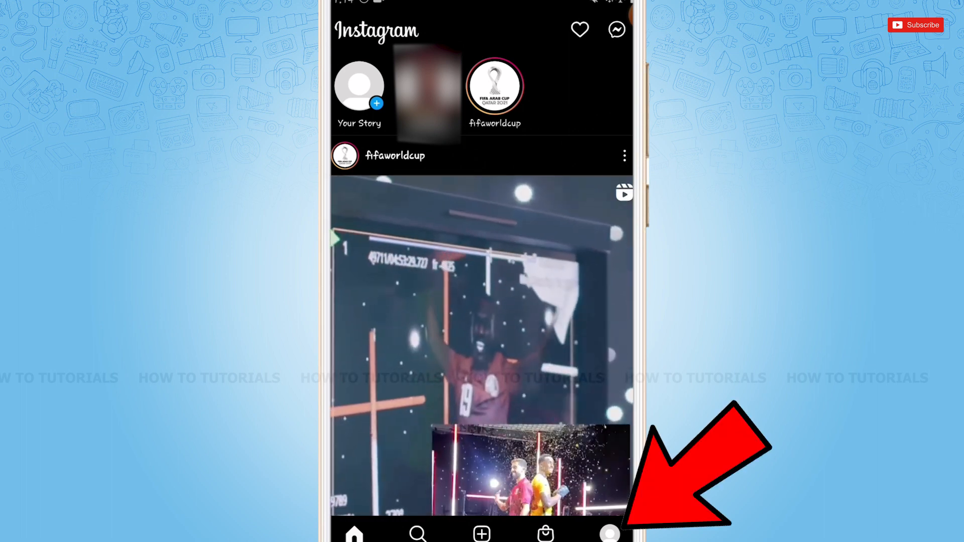
{"action": "left_click", "coordinate": [609, 533]}
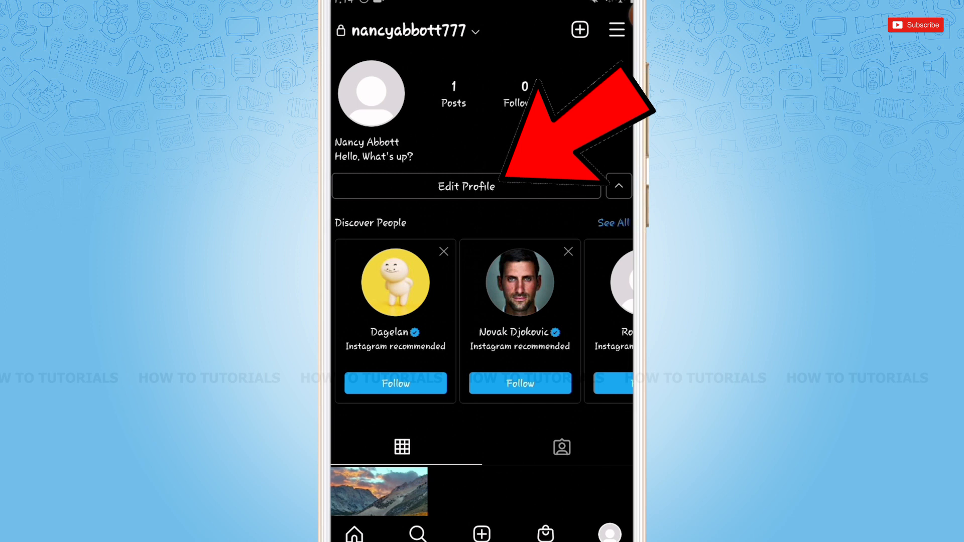
Tap Edit Profile on the account's own profile
{"action": "left_click", "coordinate": [466, 186]}
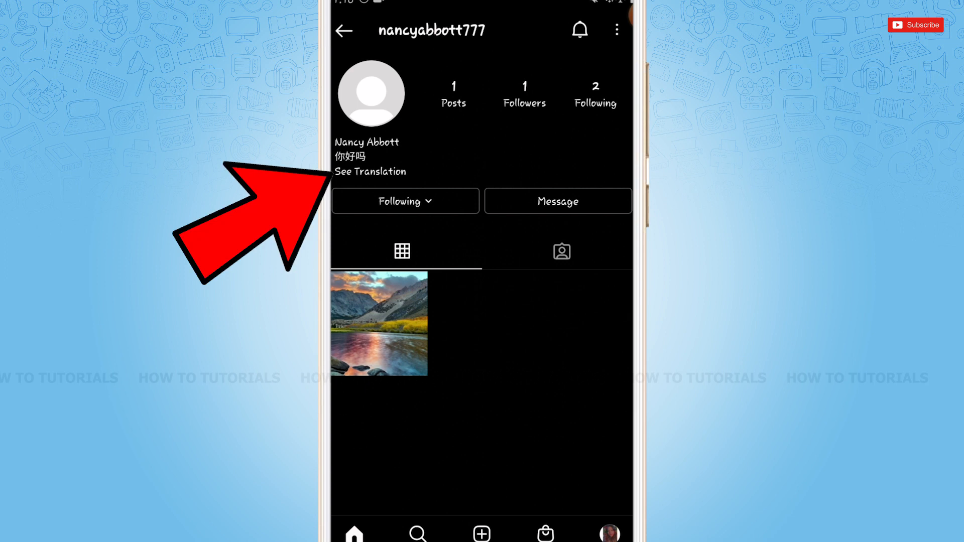
Translate the Chinese bio into English, showing "How are you?"
{"action": "left_click", "coordinate": [370, 172]}
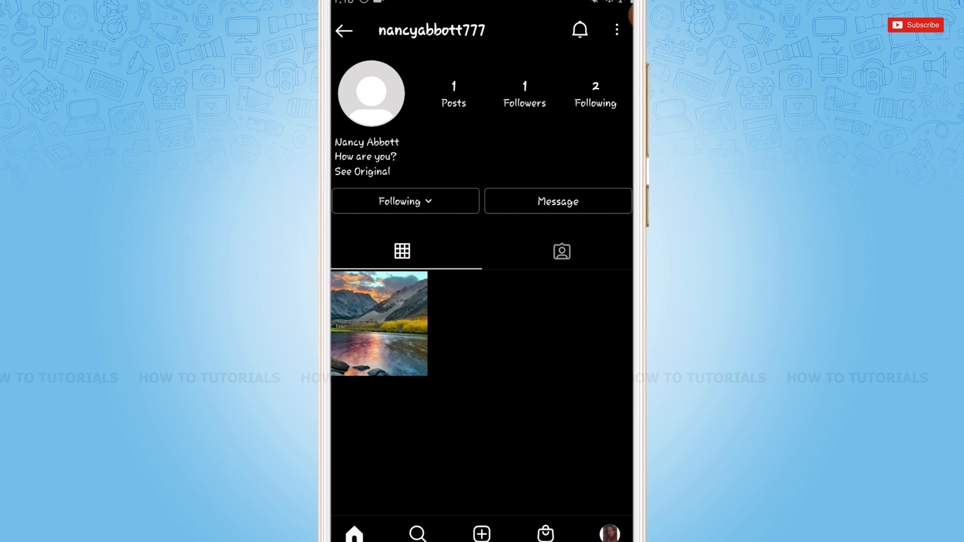